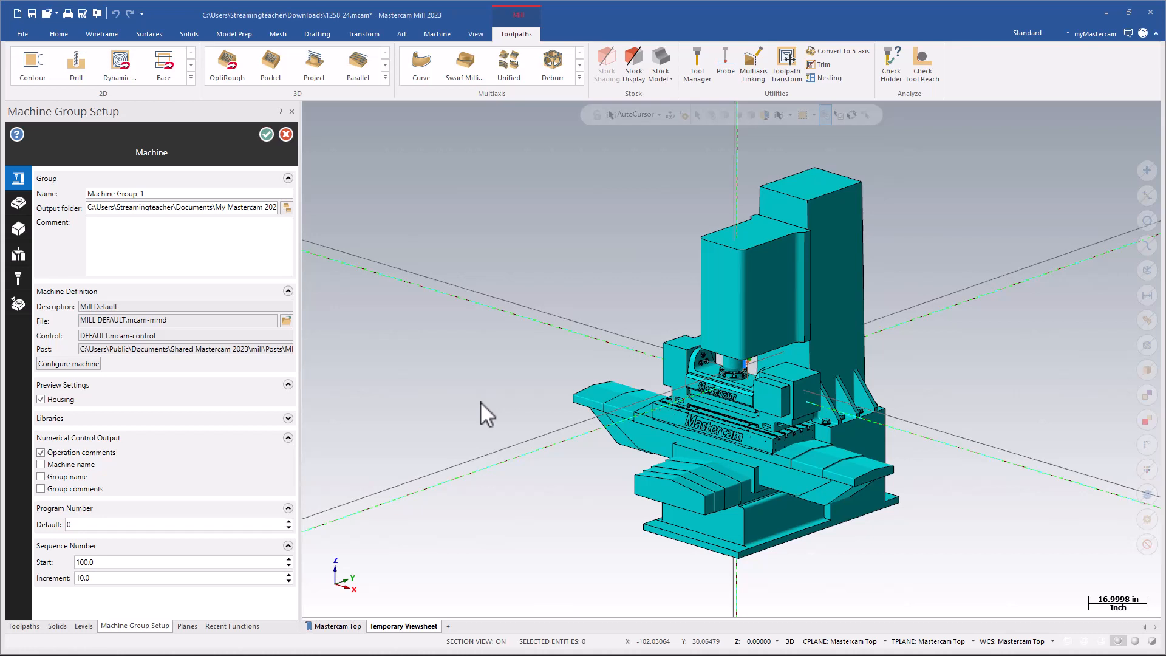
pyautogui.moveTo(588, 521)
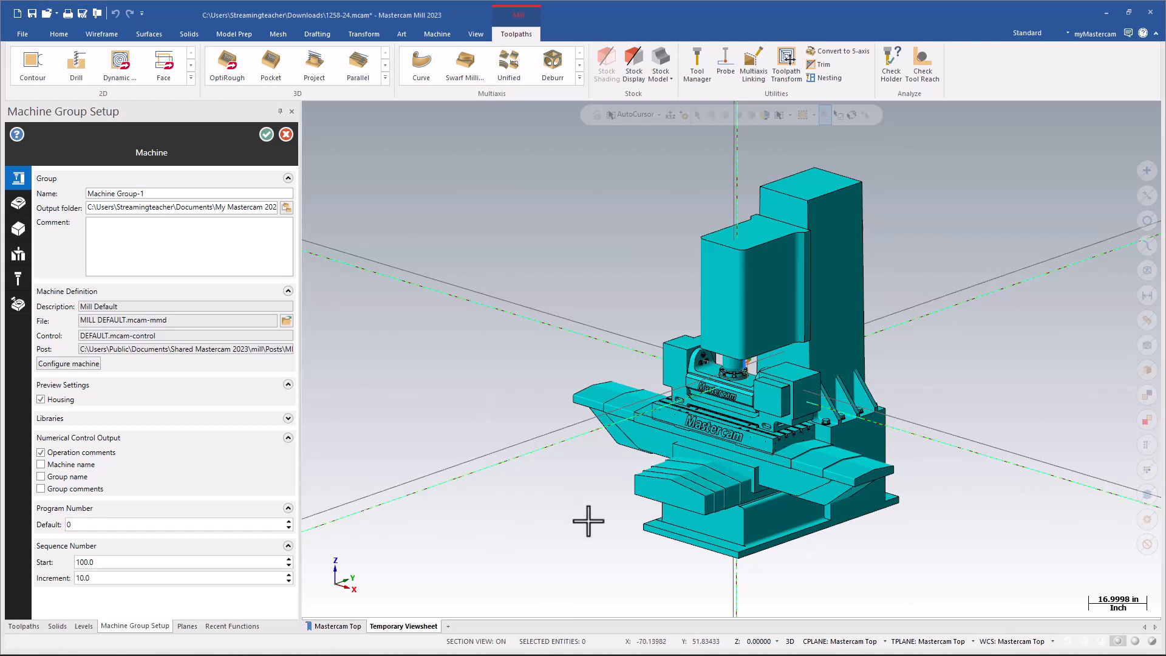
pyautogui.moveTo(612, 340)
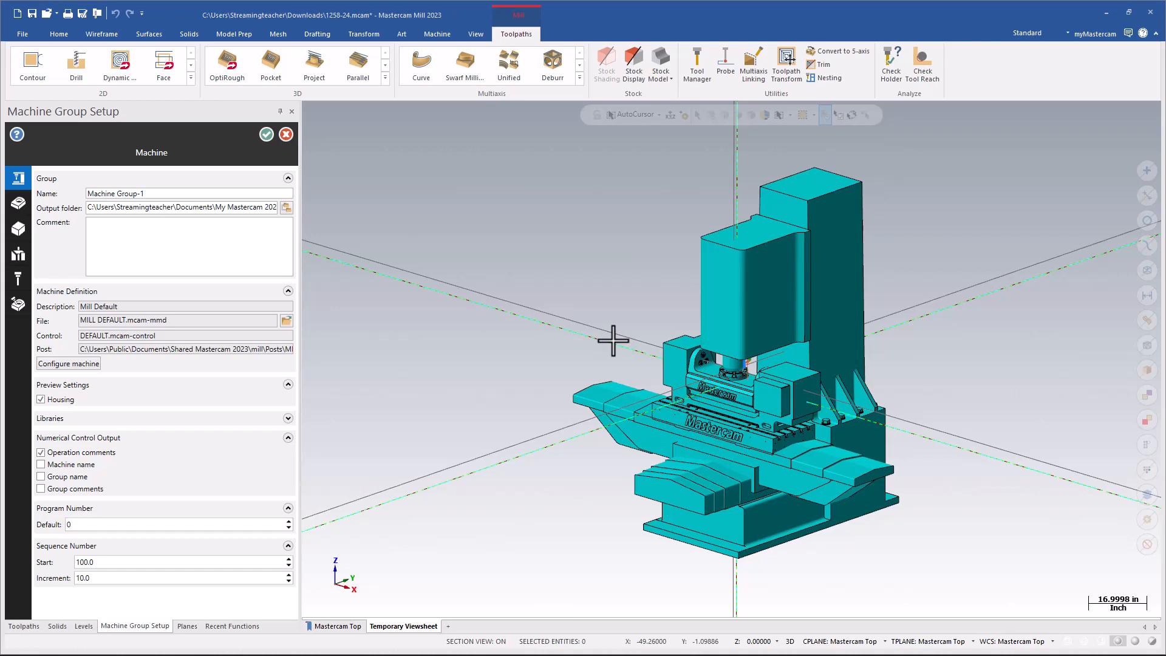
pyautogui.moveTo(615, 297)
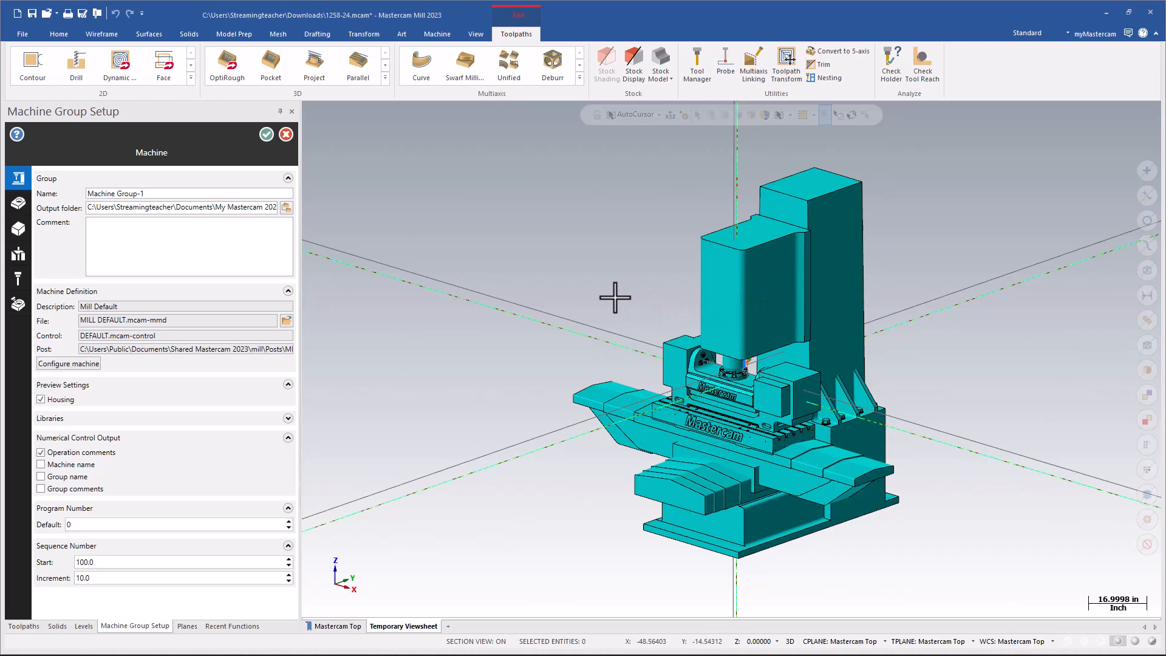
pyautogui.moveTo(496, 258)
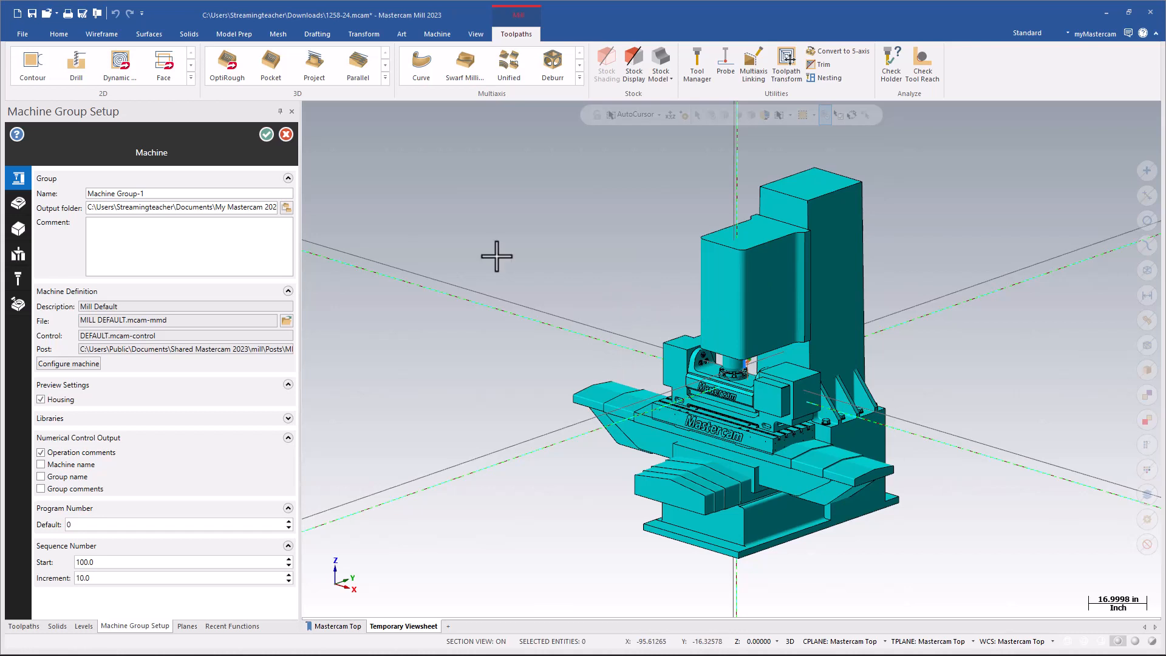
pyautogui.moveTo(286, 133)
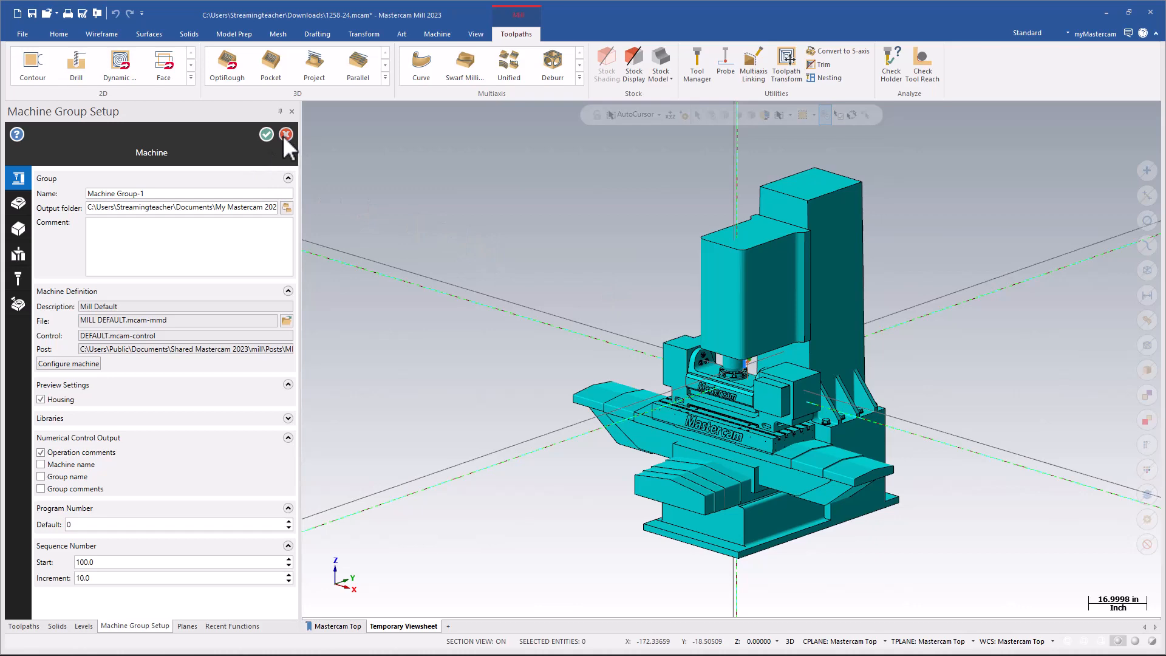
# Step: Cancel Machine Group Setup and open the Mill Default machine definition, accepting the file warning
pyautogui.click(266, 135)
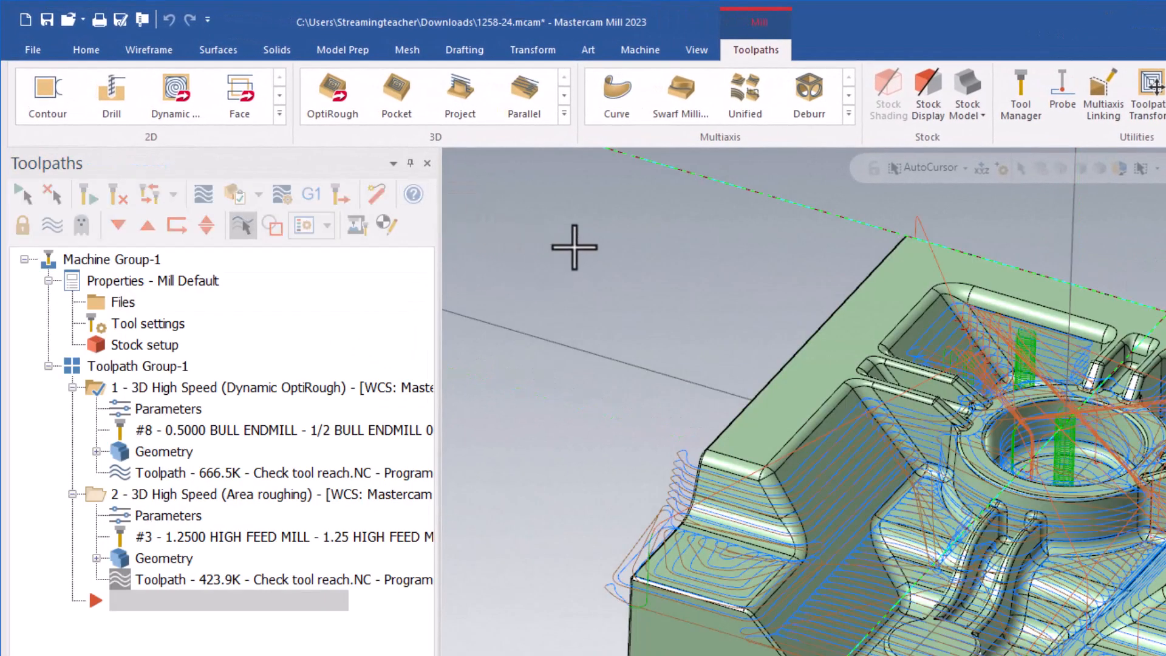
pyautogui.click(638, 50)
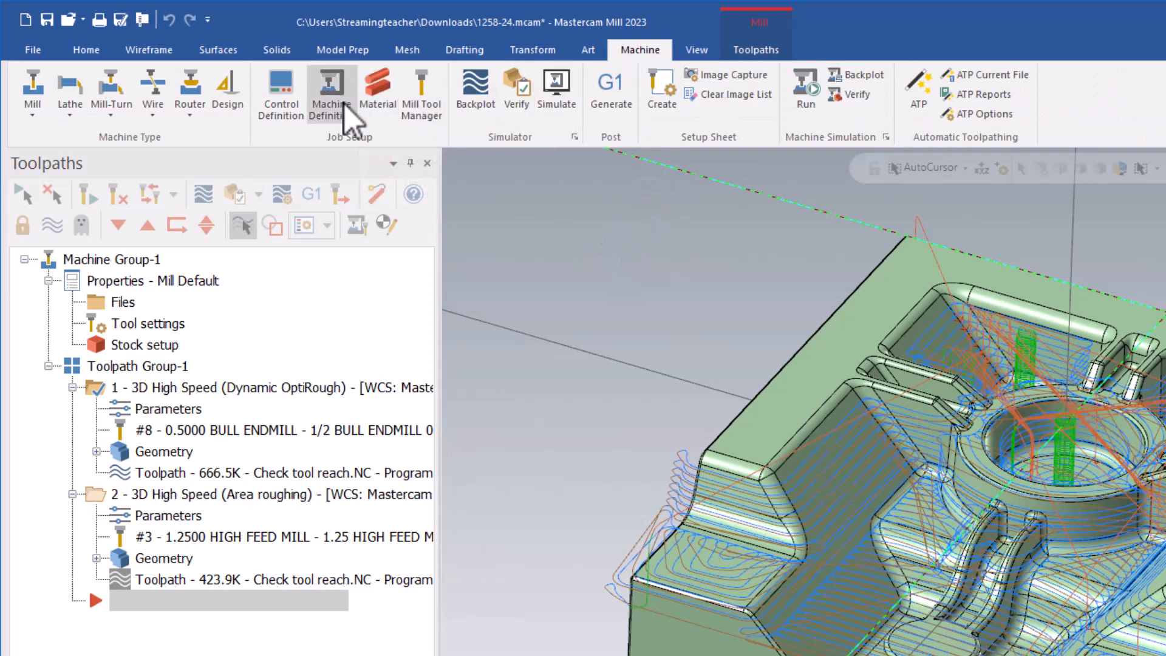
pyautogui.moveTo(331, 85)
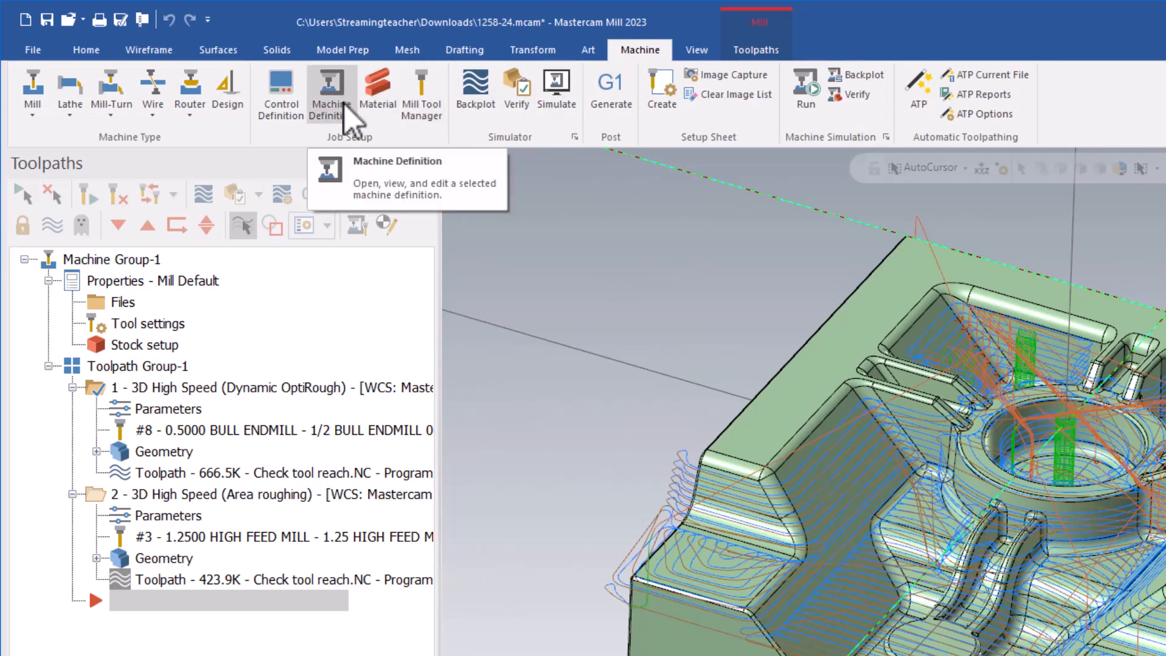
pyautogui.click(330, 90)
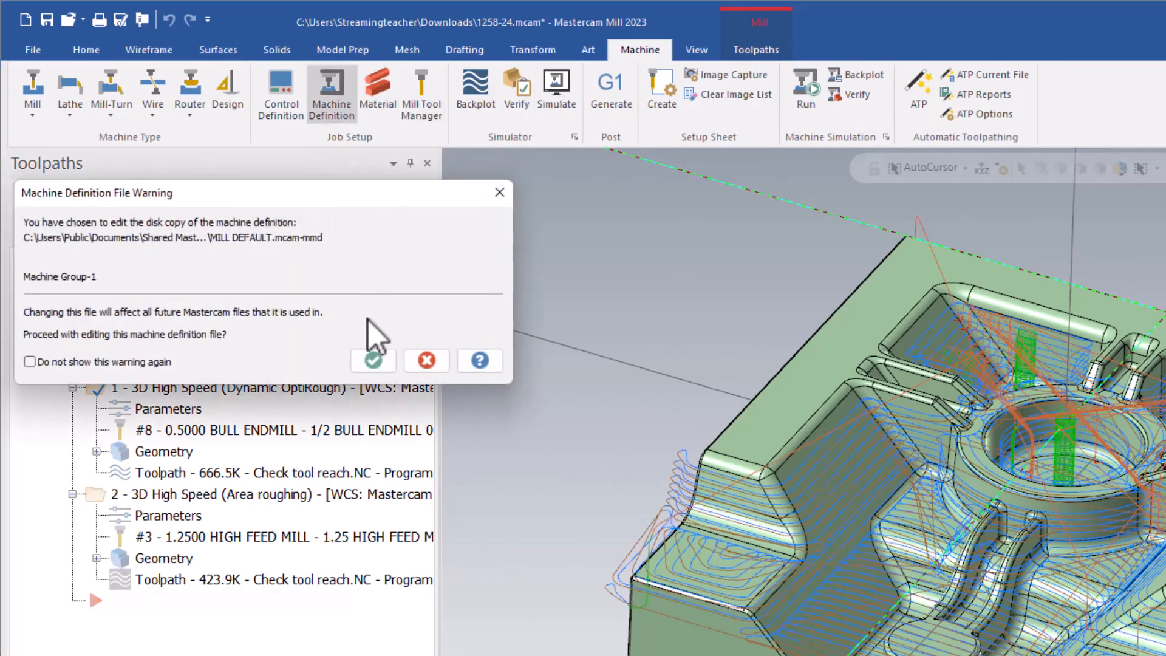
pyautogui.click(372, 360)
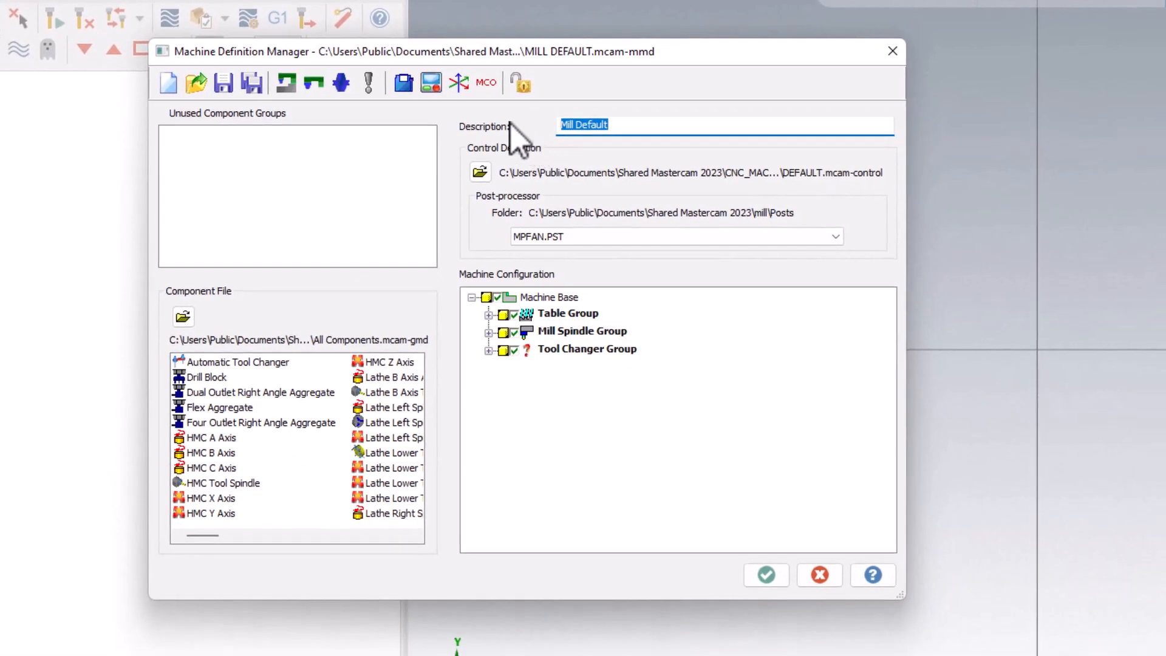
pyautogui.moveTo(404, 82)
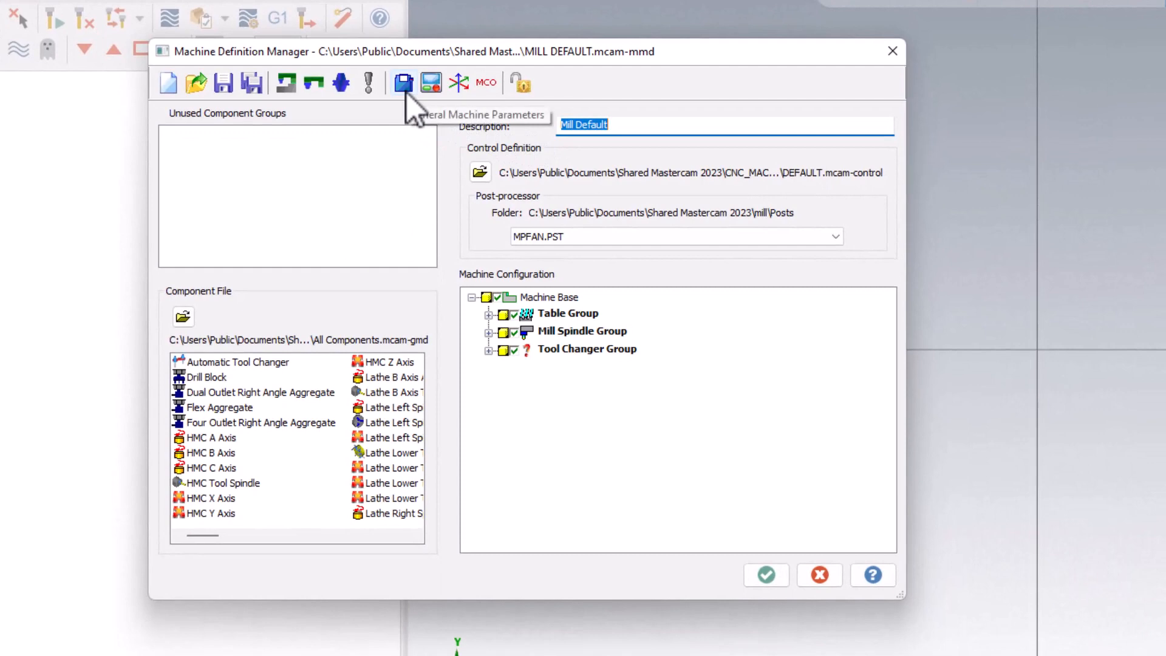
pyautogui.moveTo(413, 112)
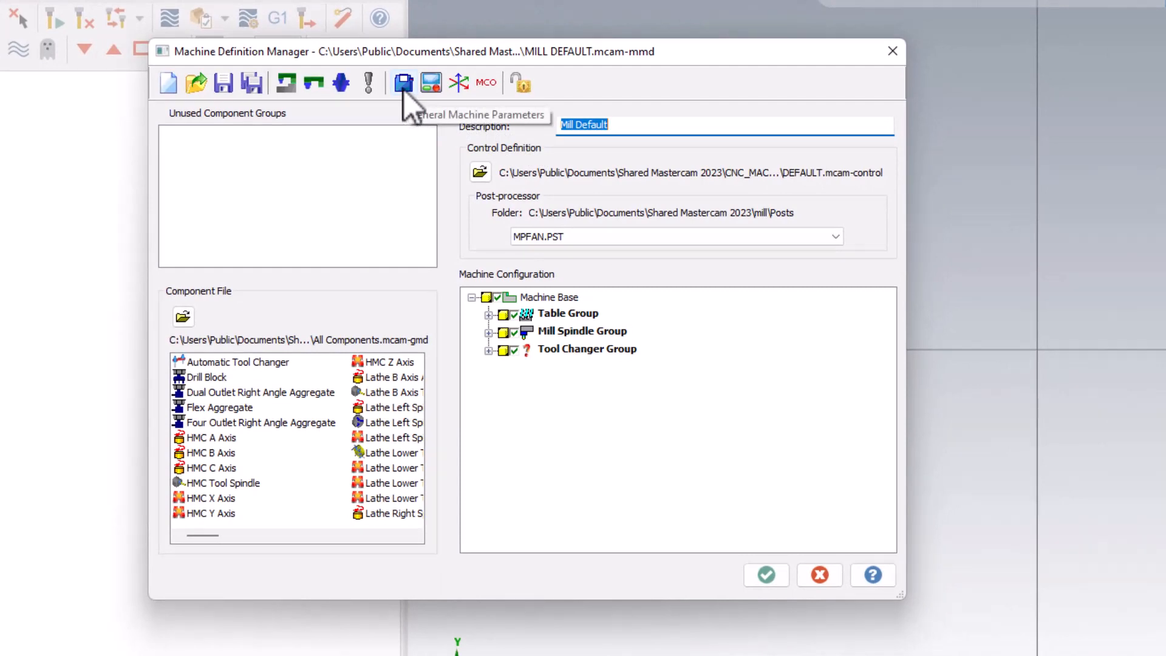
pyautogui.moveTo(420, 108)
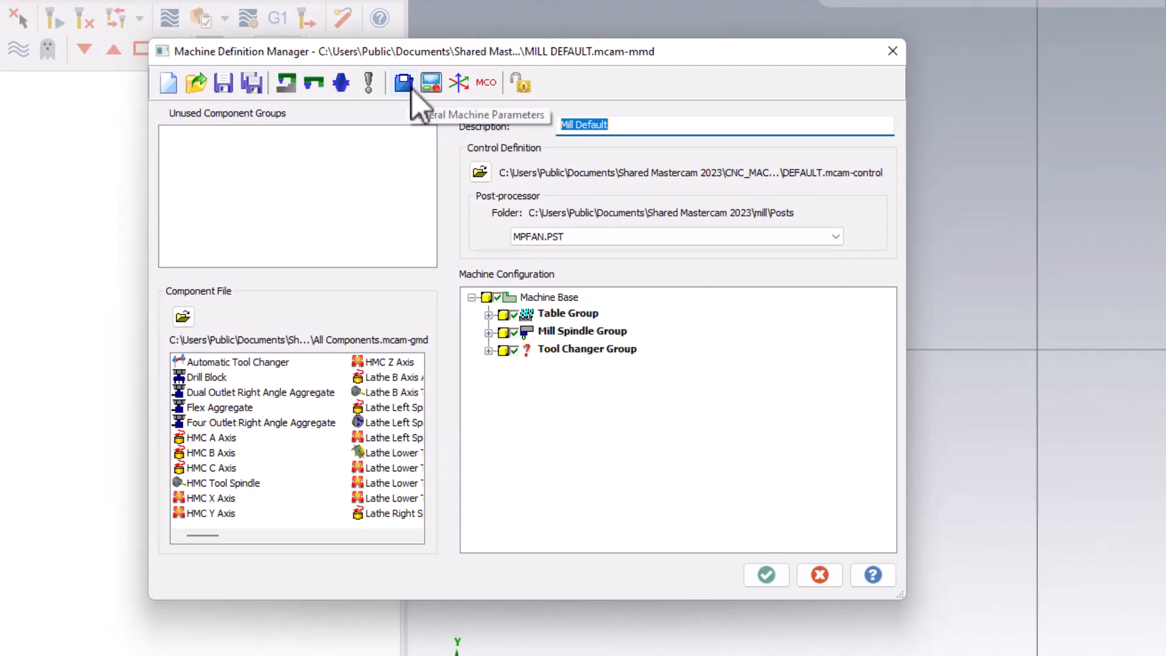
# Step: Show General Machine Parameters on Simulation, reviewing the external machine list and keeping 5_5AXGEN_VMCTTAB
pyautogui.click(402, 83)
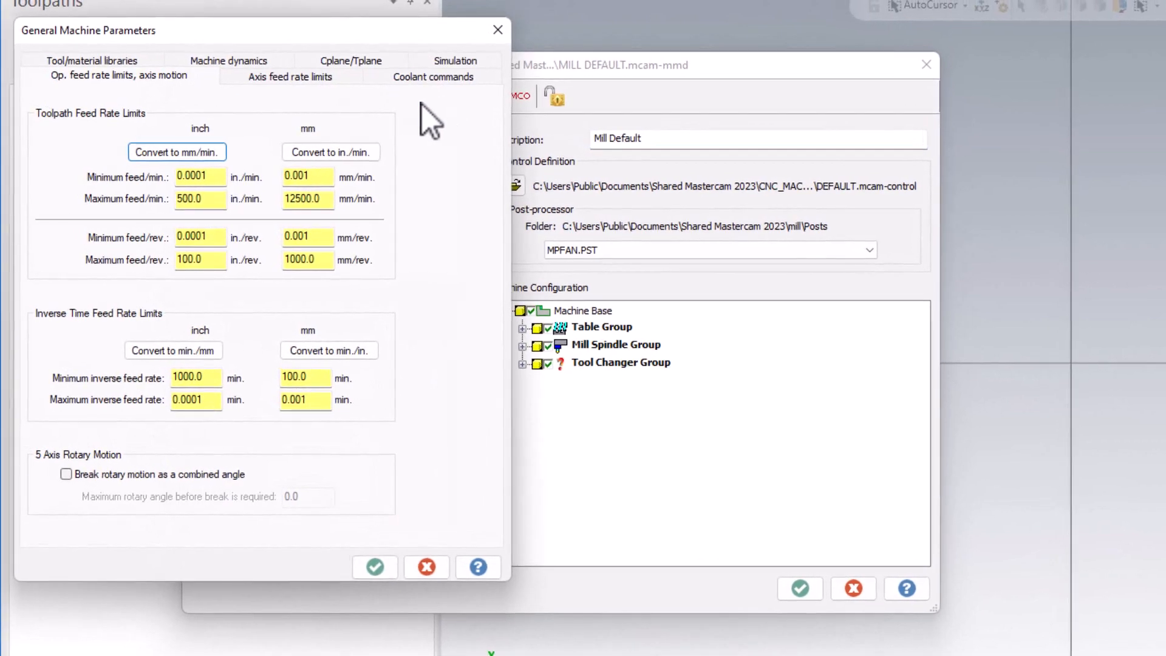
pyautogui.moveTo(468, 82)
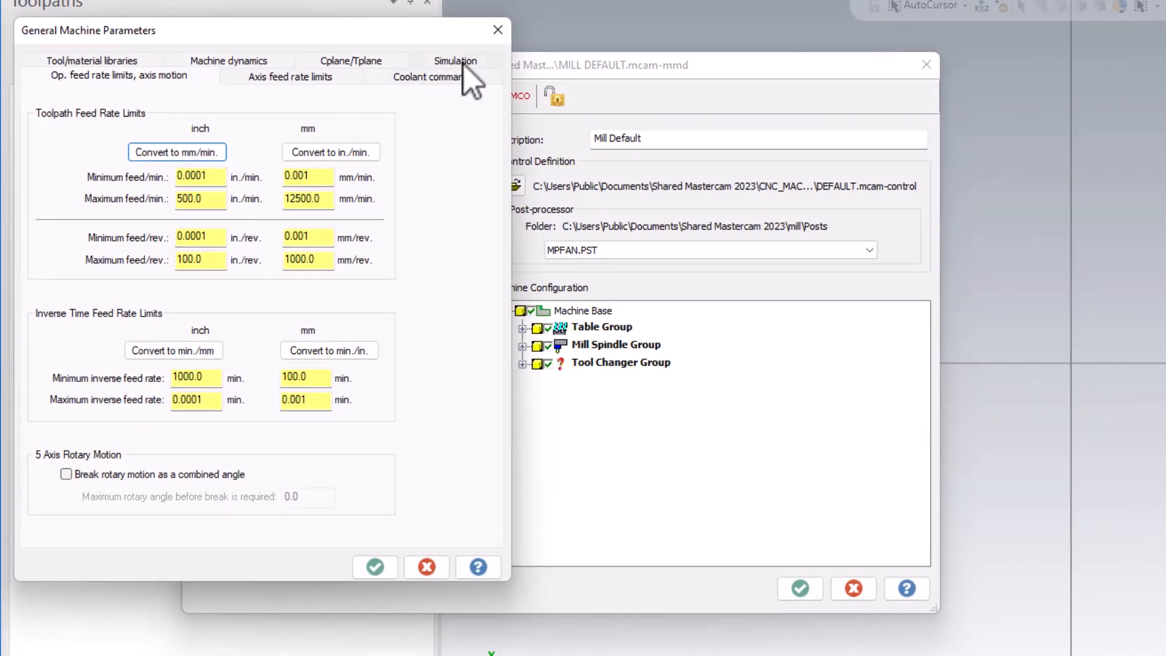
pyautogui.click(454, 61)
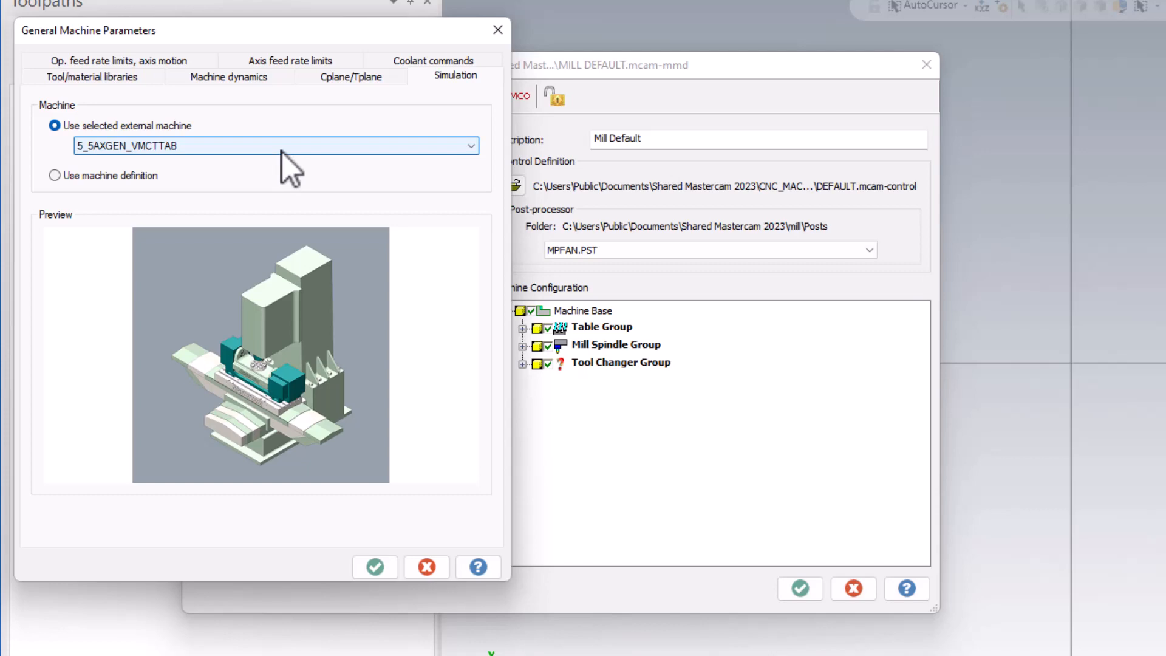
pyautogui.click(469, 145)
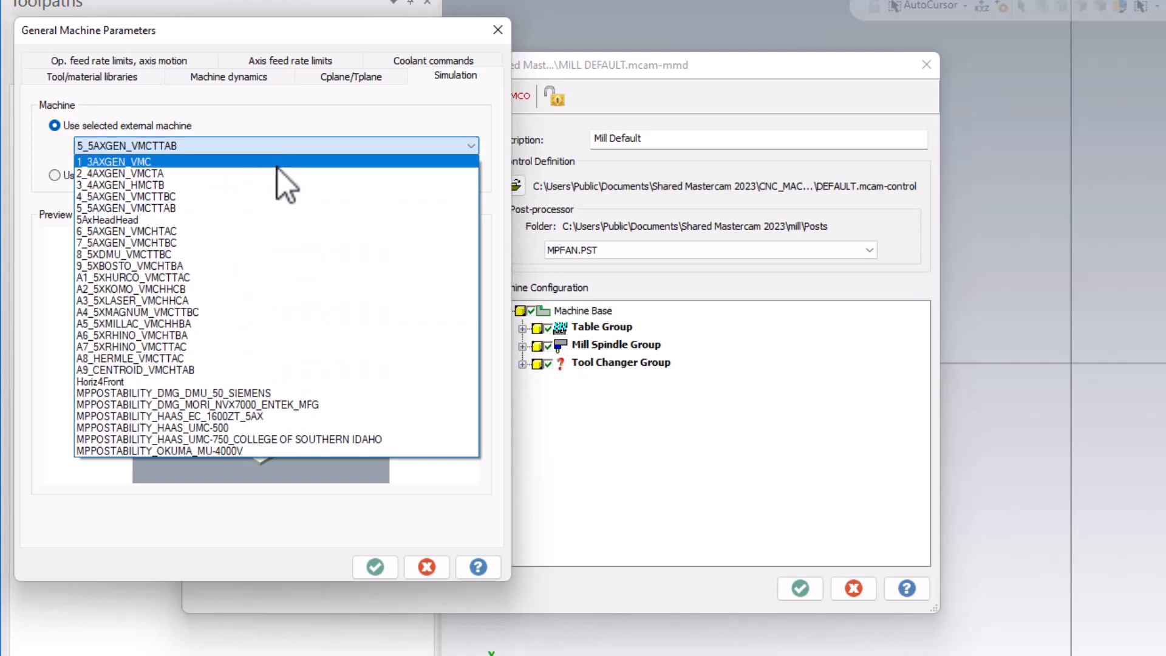
pyautogui.moveTo(324, 163)
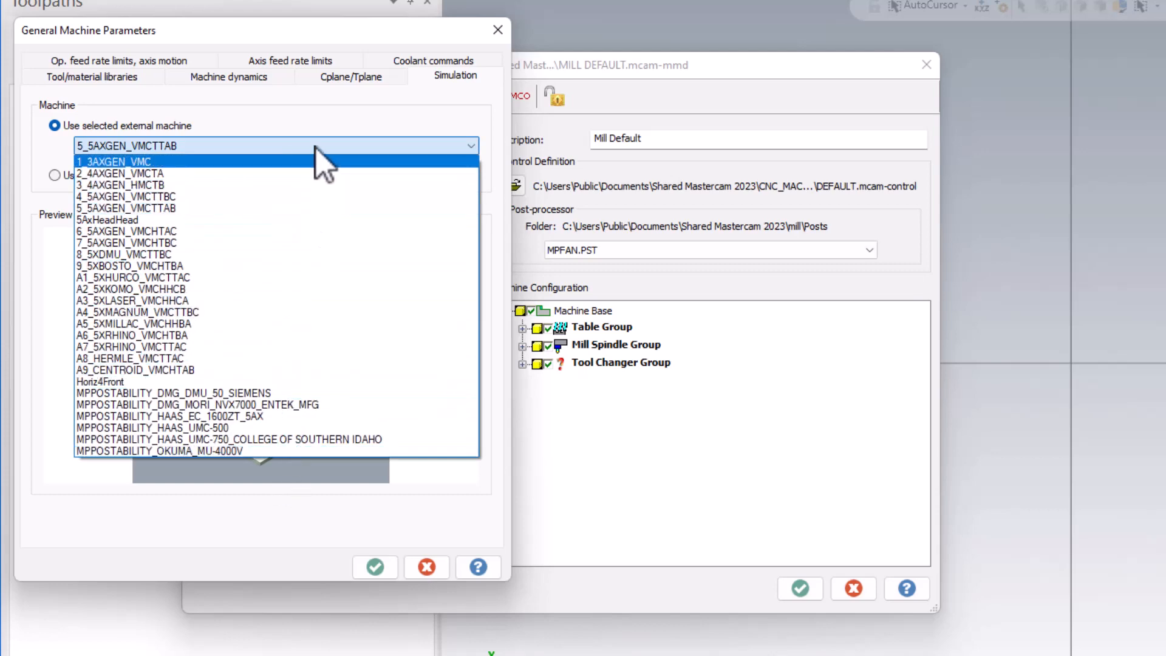
pyautogui.click(125, 207)
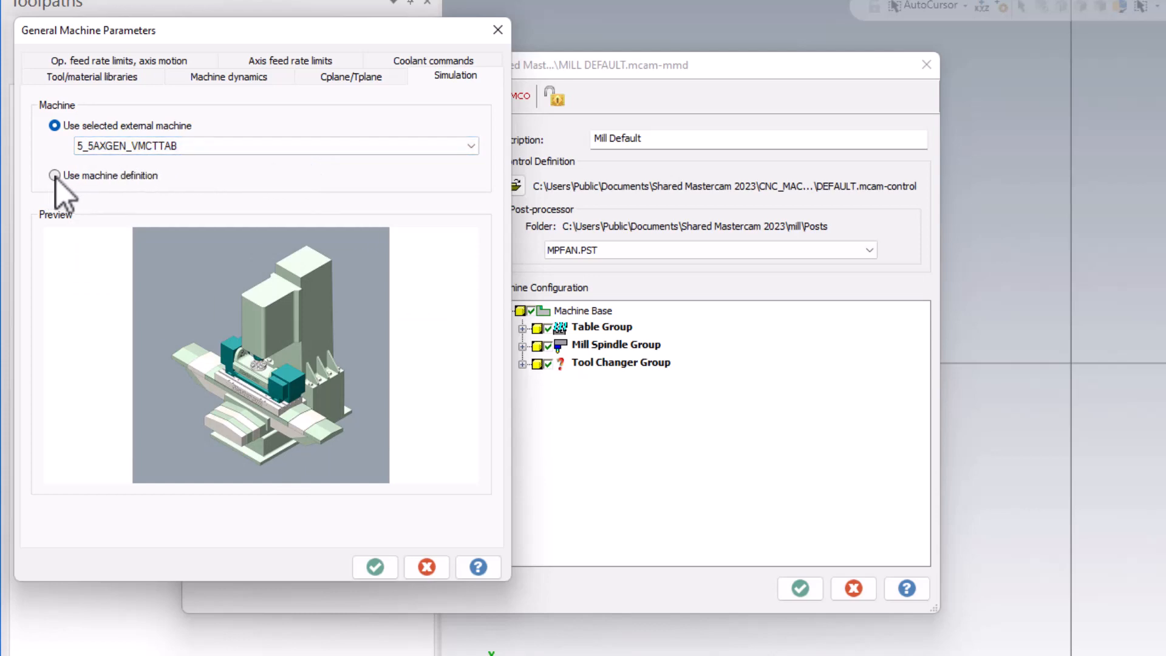
pyautogui.click(54, 175)
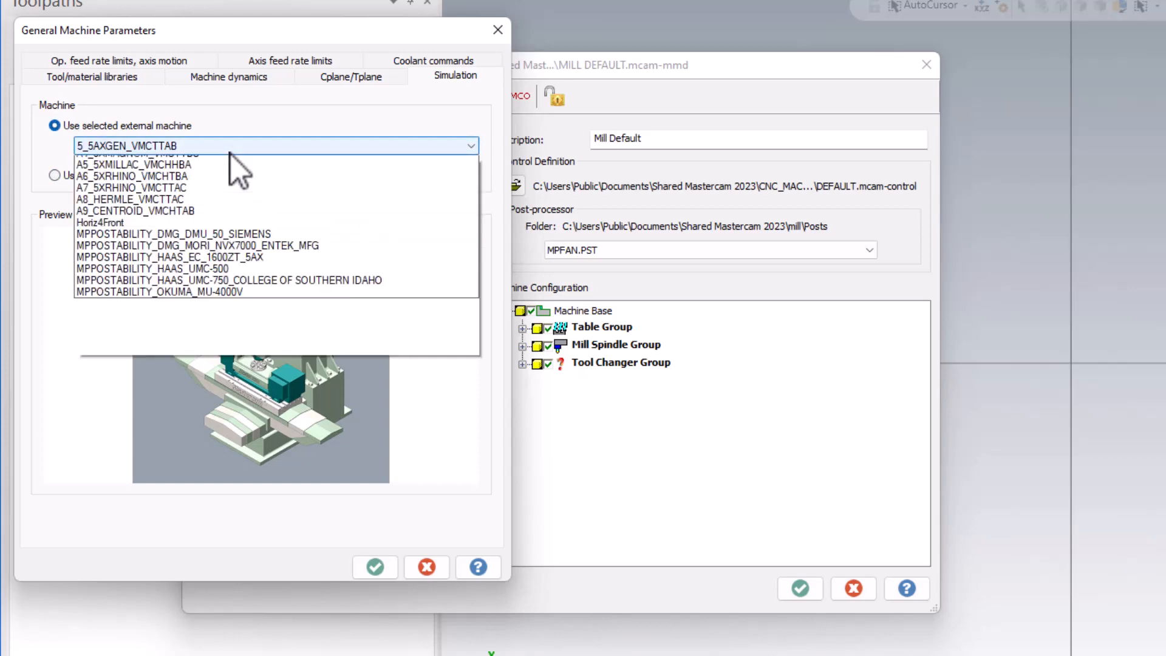
pyautogui.click(149, 146)
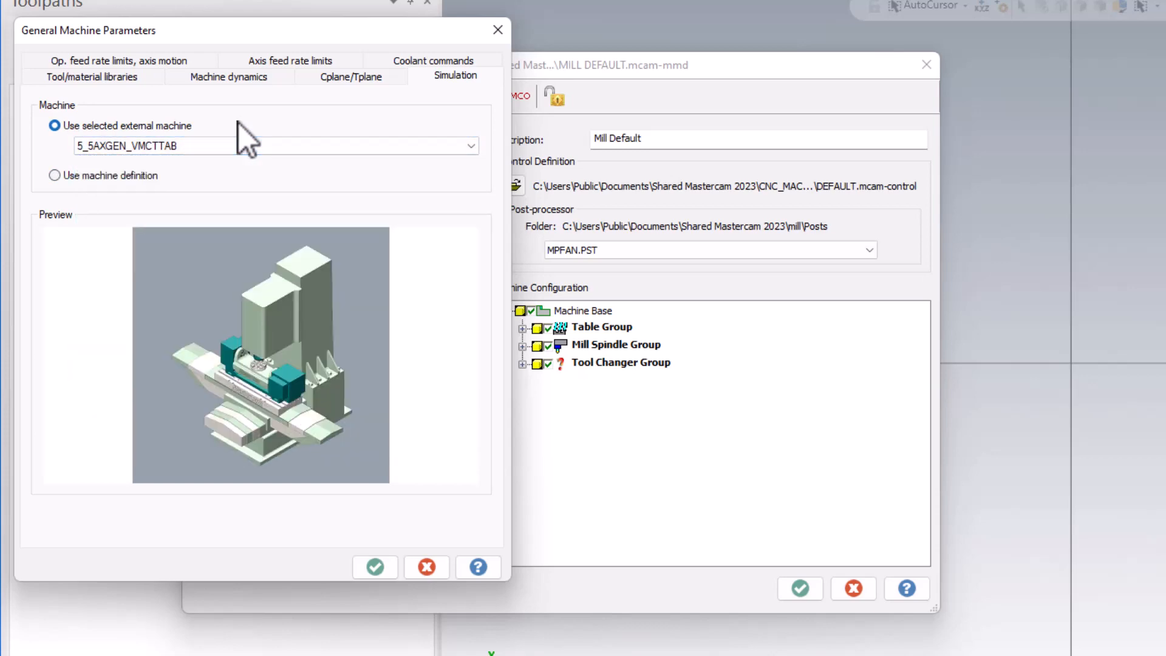
# Step: Set simulation to 'Use machine definition', save Mill Default, replace the group machine, and reopen Machine Group Setup
pyautogui.click(54, 174)
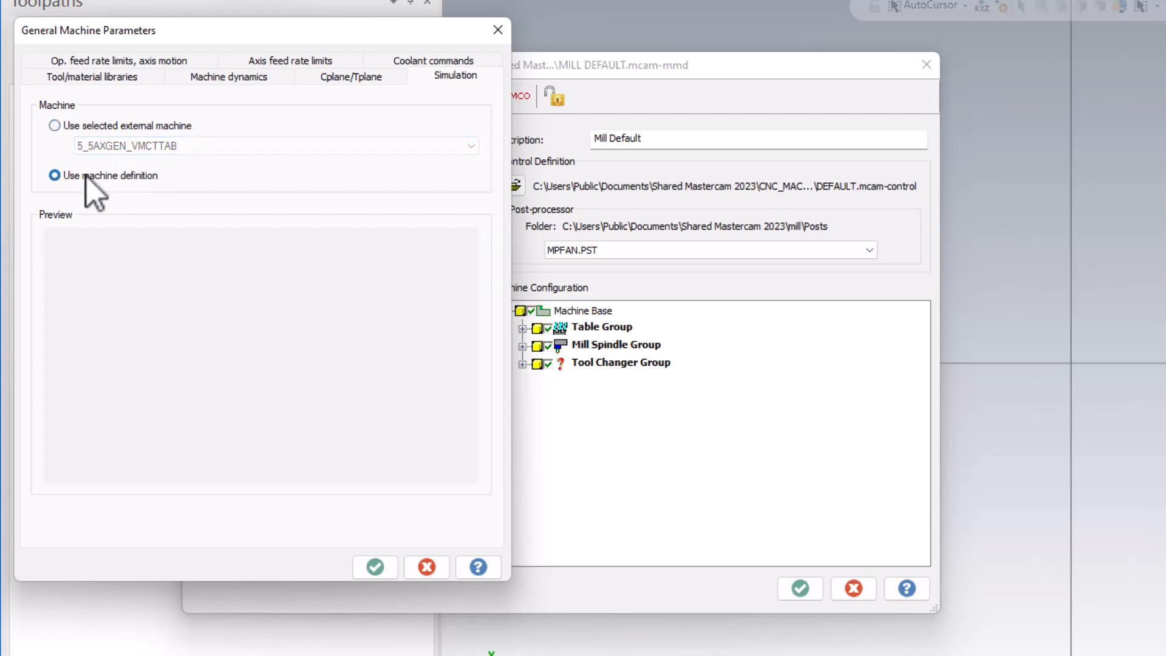
pyautogui.moveTo(225, 194)
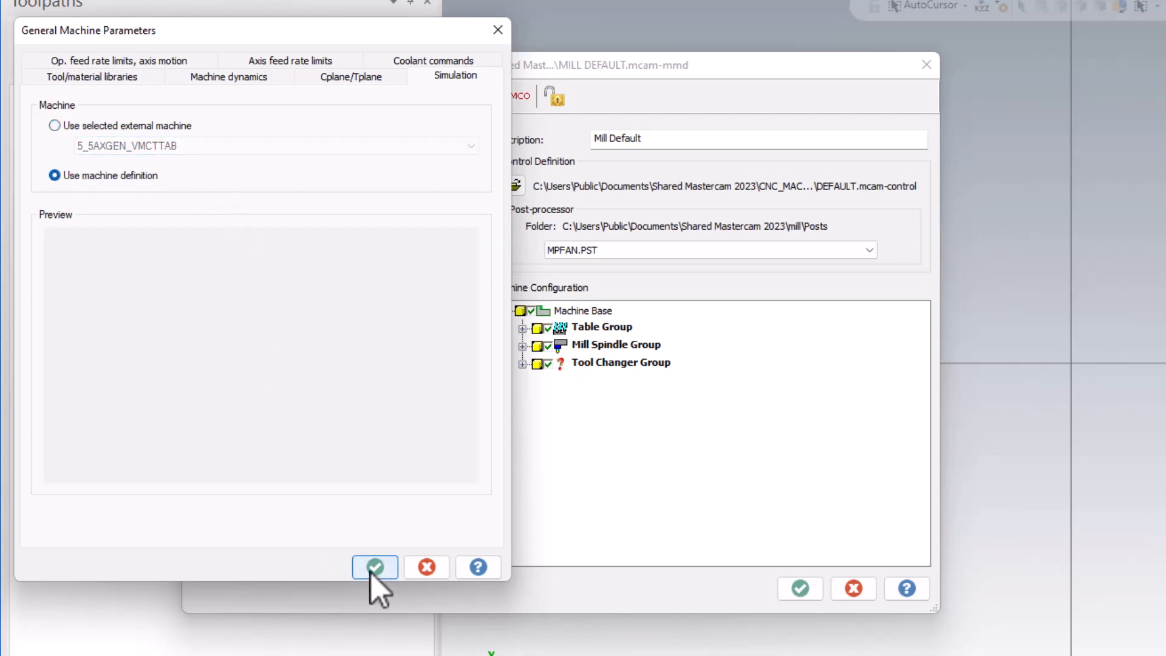
pyautogui.click(375, 566)
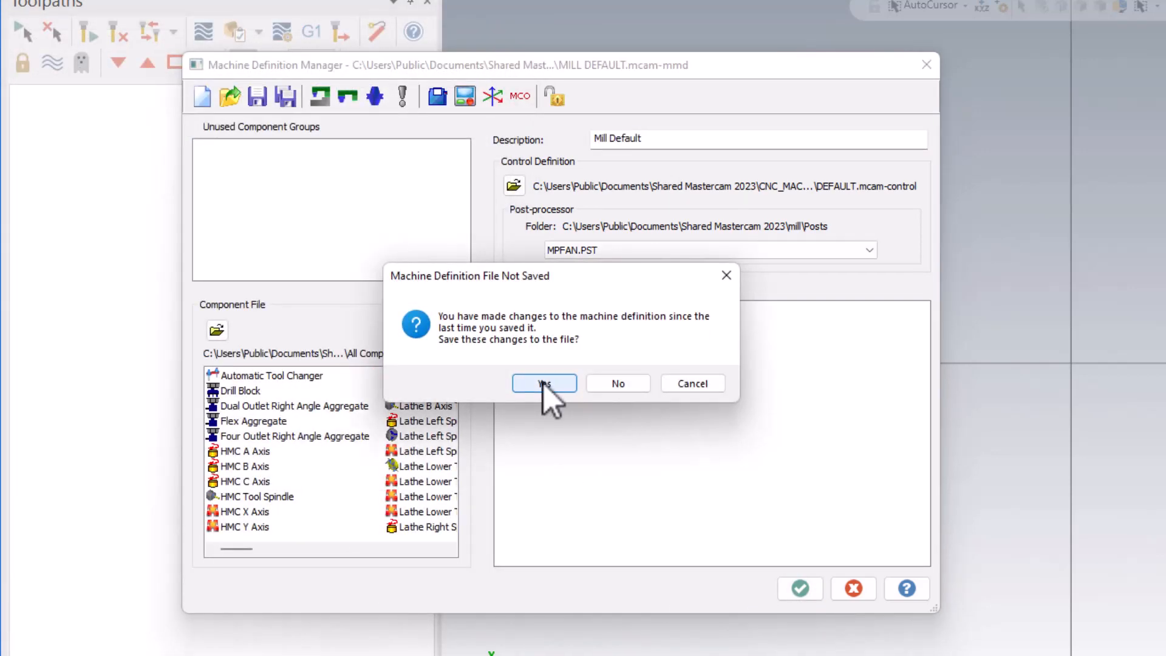
pyautogui.click(544, 383)
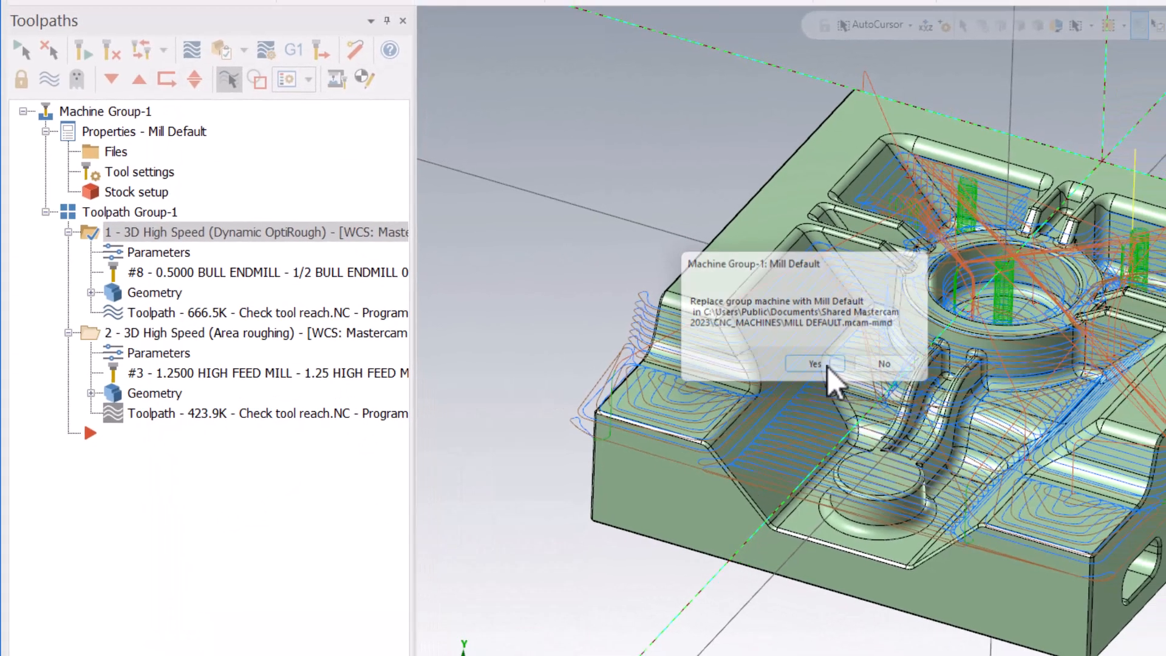
pyautogui.click(814, 363)
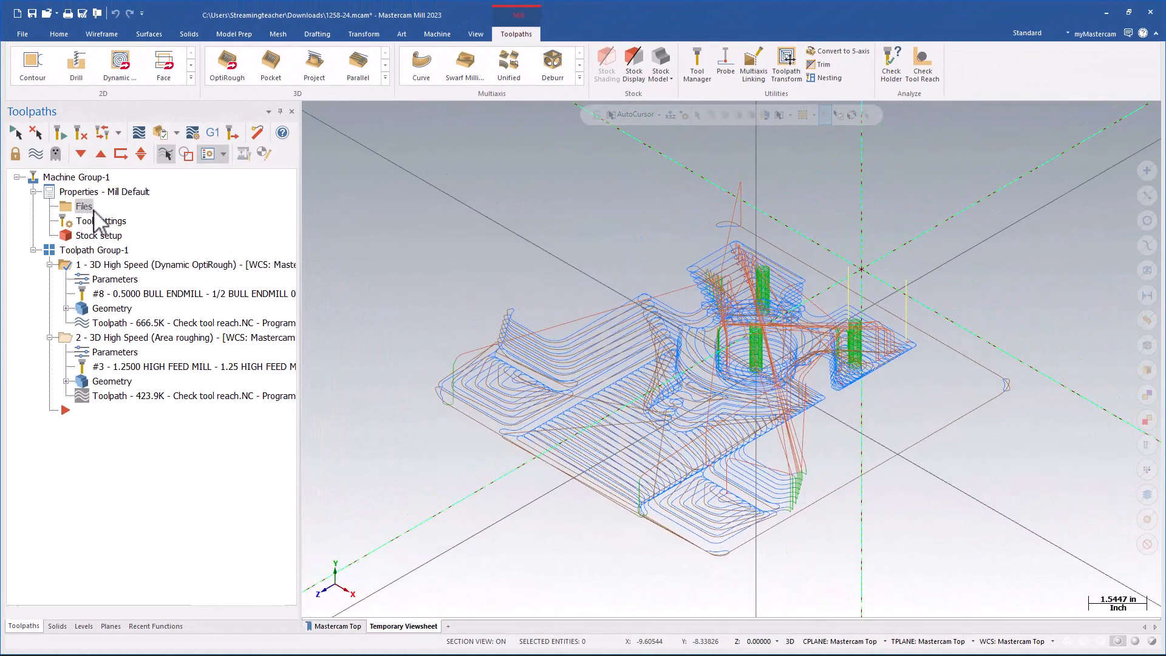
pyautogui.doubleClick(104, 191)
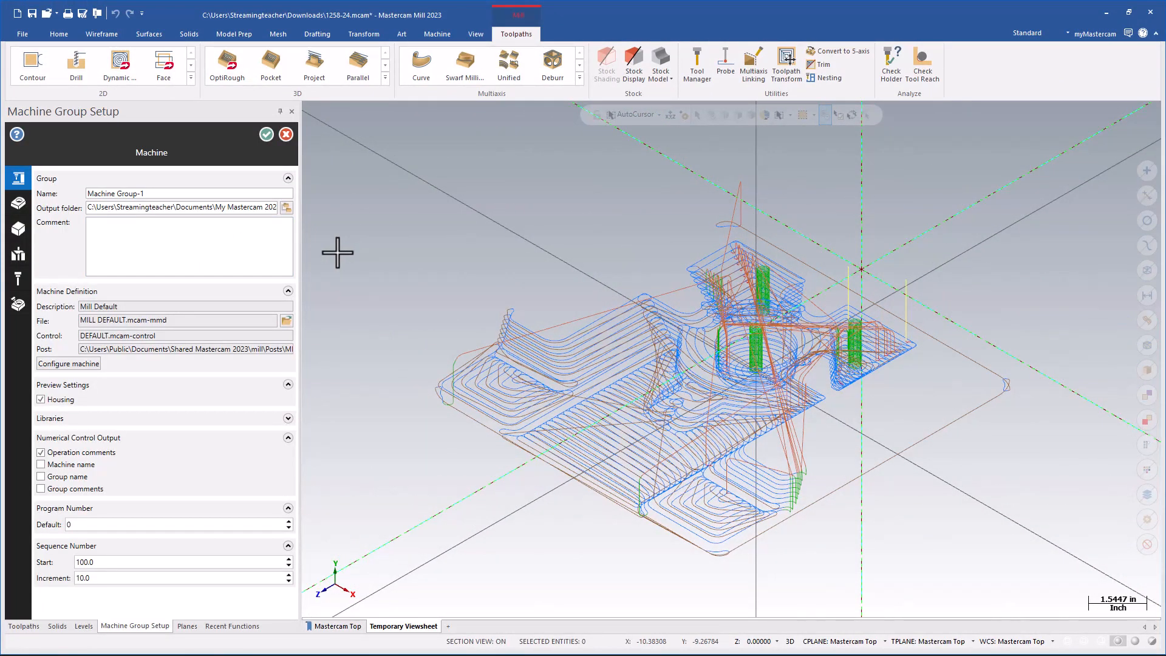